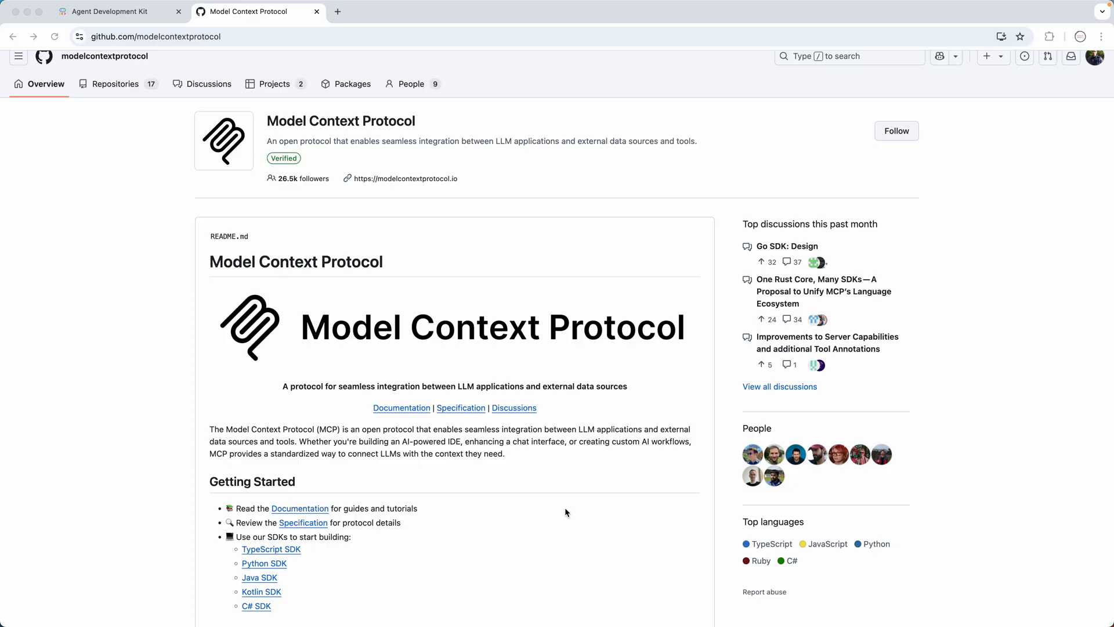
- Scroll the modelcontextprotocol README to Project Structure and open the 'servers' repository
{"action": "scroll", "scroll_direction": "down", "scroll_amount": 3}
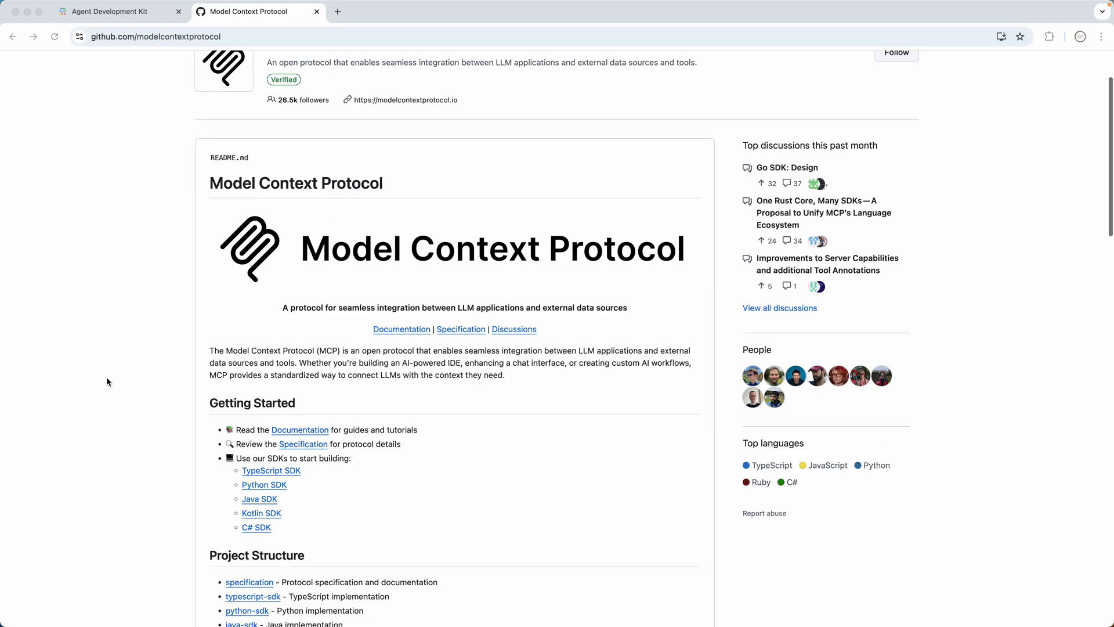
{"action": "scroll", "scroll_direction": "down", "scroll_amount": 3}
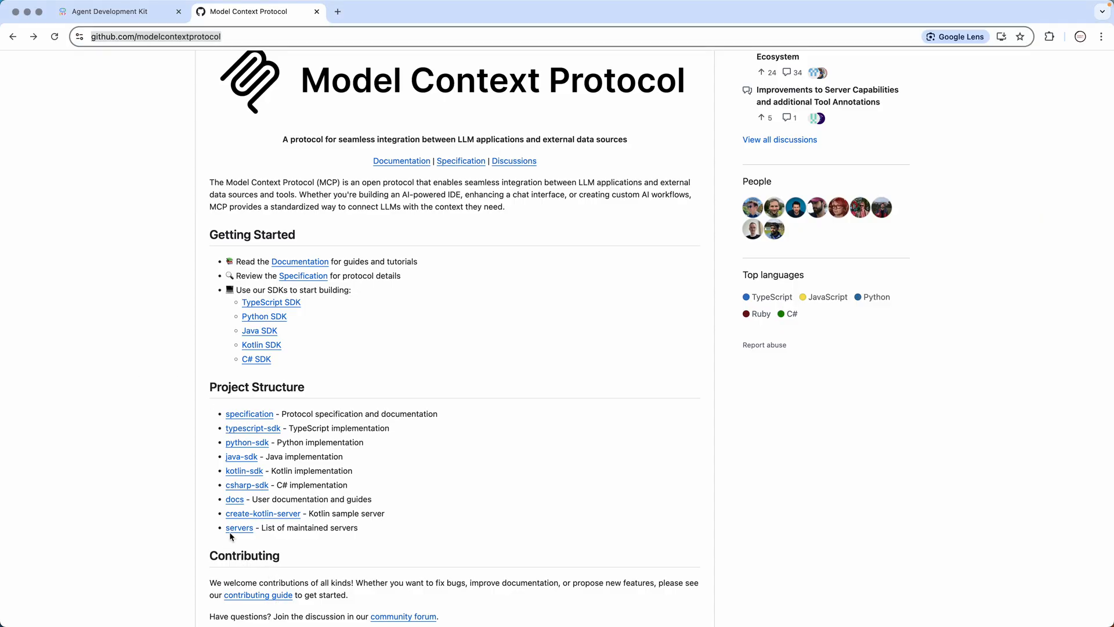
{"action": "left_click", "coordinate": [239, 527]}
{"action": "type", "text": "paypal"}
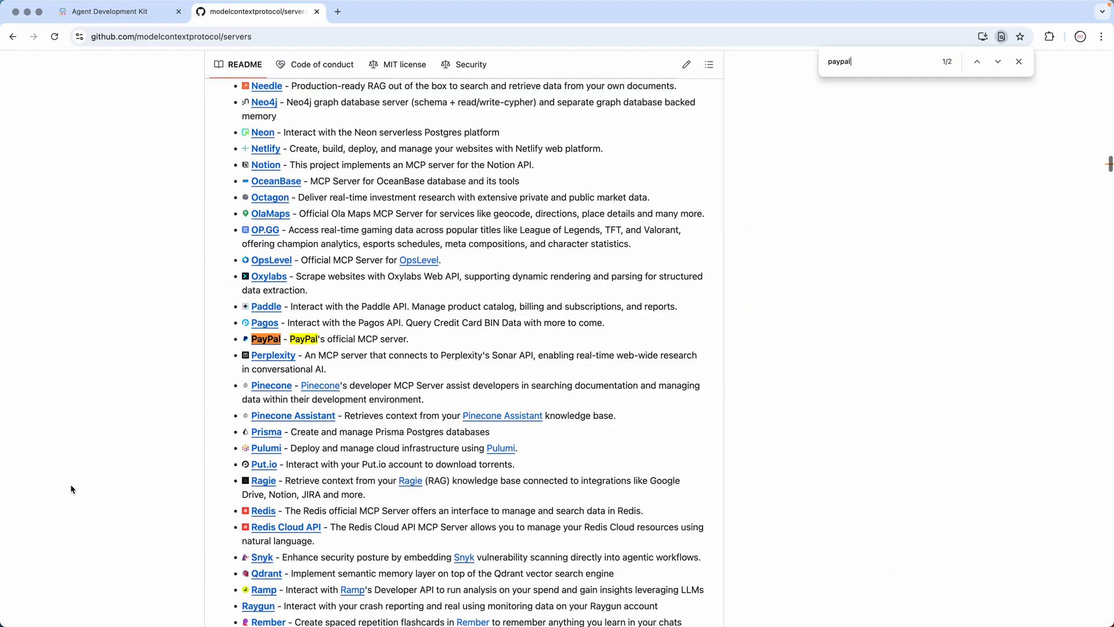
- Jump to the 'paypal' match in the servers list and follow PayPal's official MCP server link
{"action": "left_click", "coordinate": [998, 61]}
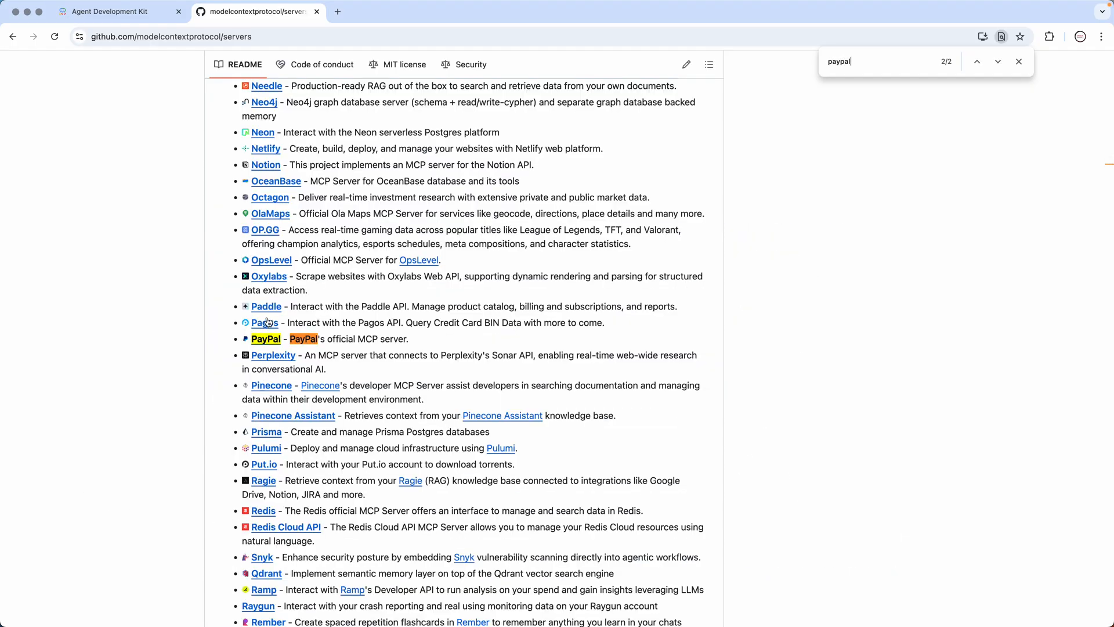
{"action": "left_click", "coordinate": [266, 338]}
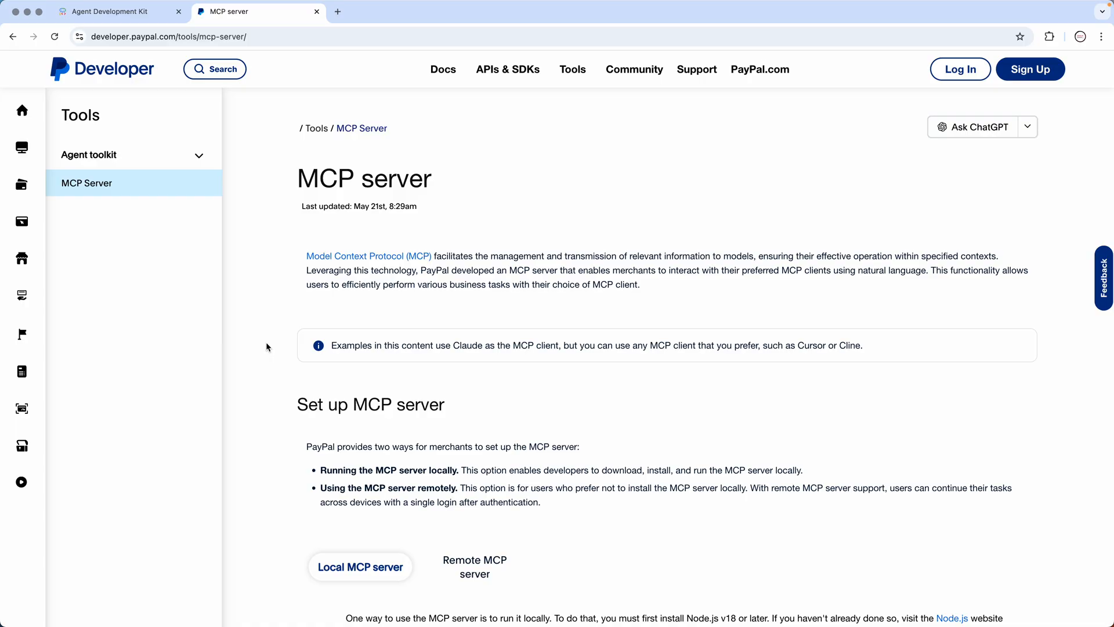
{"action": "mouse_move", "coordinate": [733, 136]}
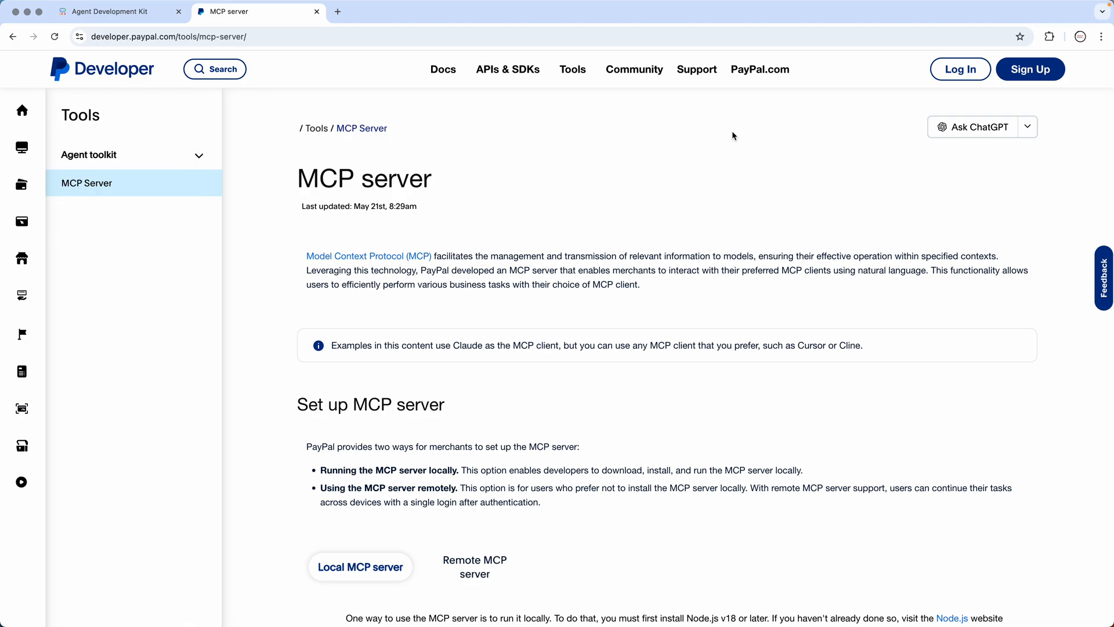
{"action": "mouse_move", "coordinate": [276, 27]}
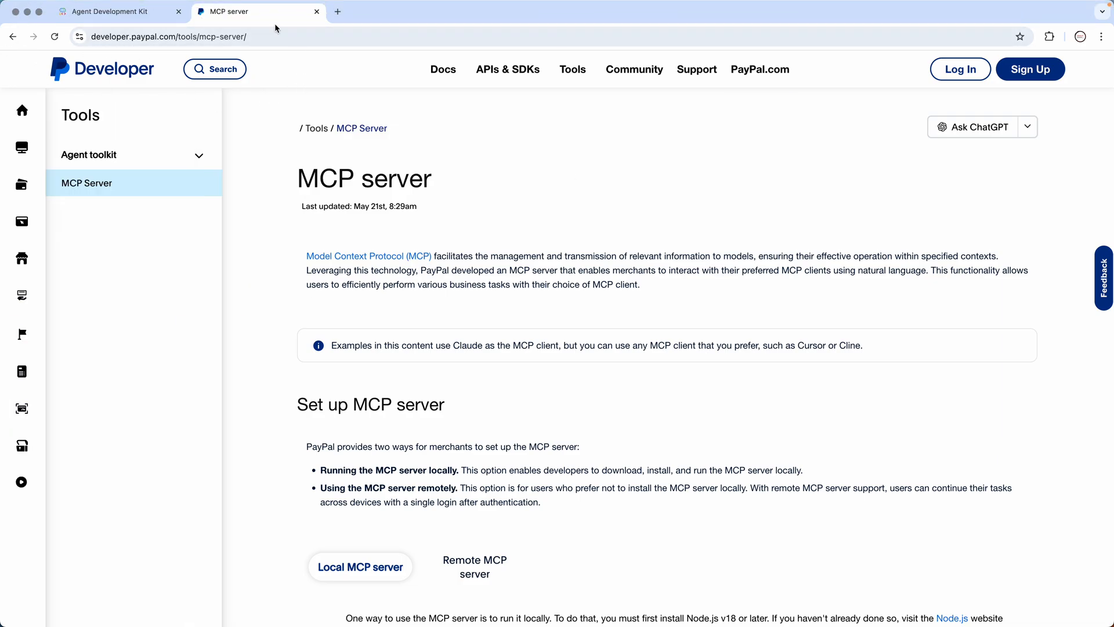
{"action": "mouse_move", "coordinate": [144, 55]}
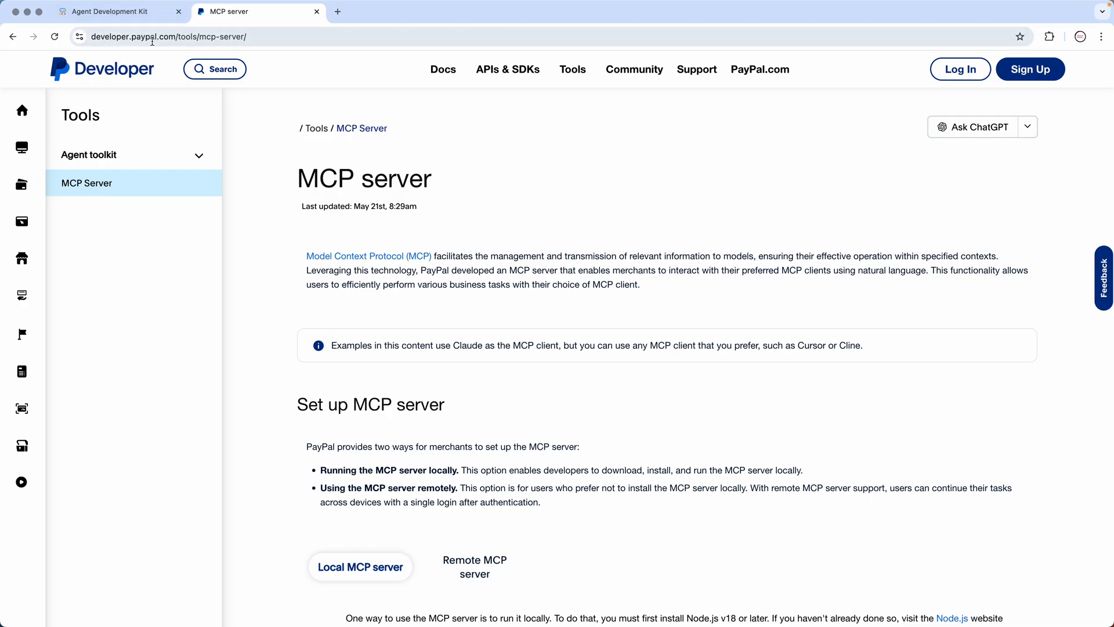
{"action": "mouse_move", "coordinate": [533, 265]}
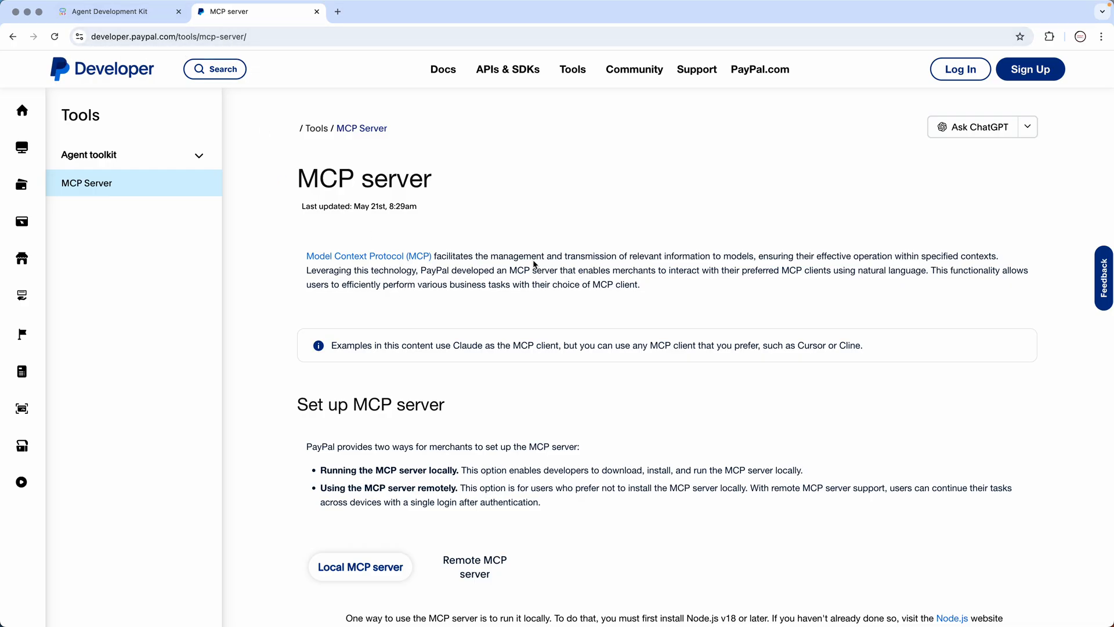
{"action": "left_click_drag", "start_coordinate": [436, 255], "coordinate": [595, 256]}
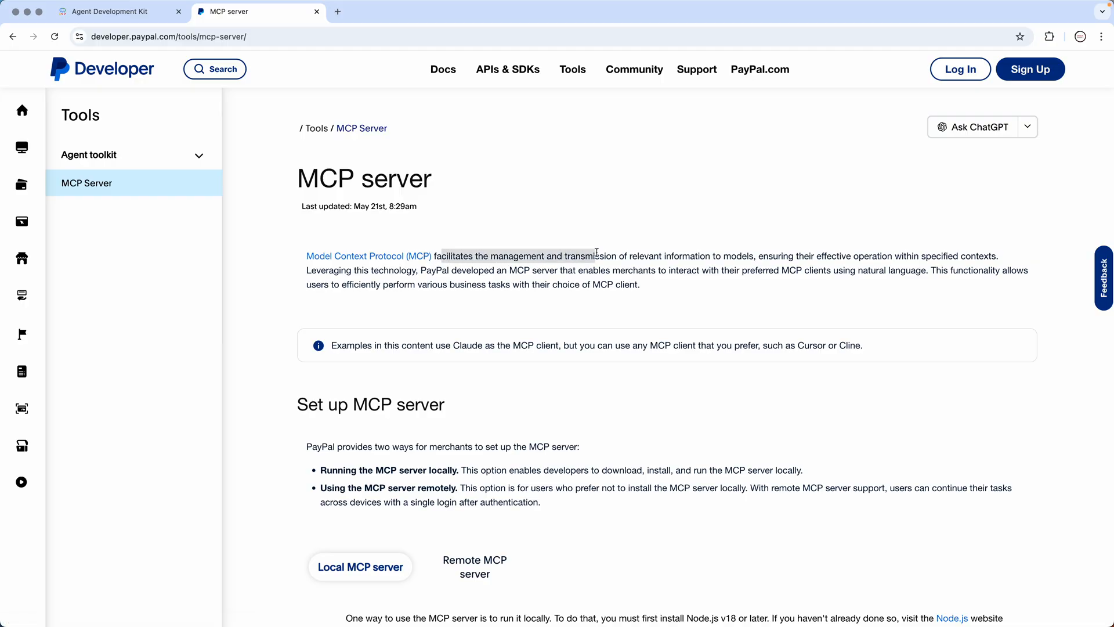
{"action": "left_click_drag", "start_coordinate": [595, 255], "coordinate": [753, 255]}
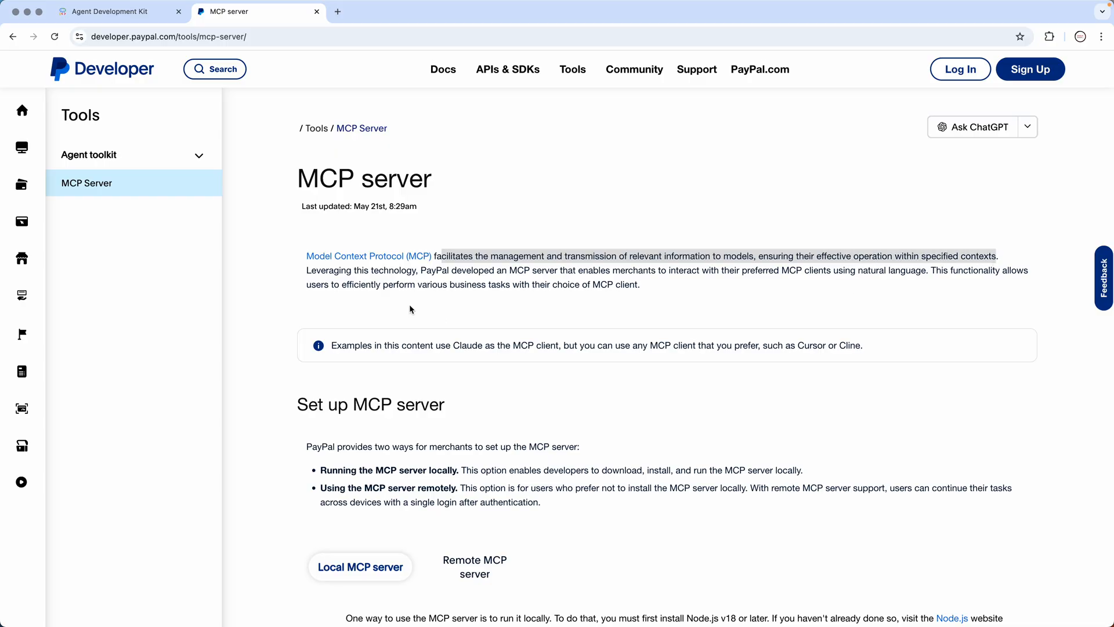
- Scroll to the Local MCP server installation steps and their JSON configuration block
{"action": "scroll", "scroll_direction": "down", "scroll_amount": 3}
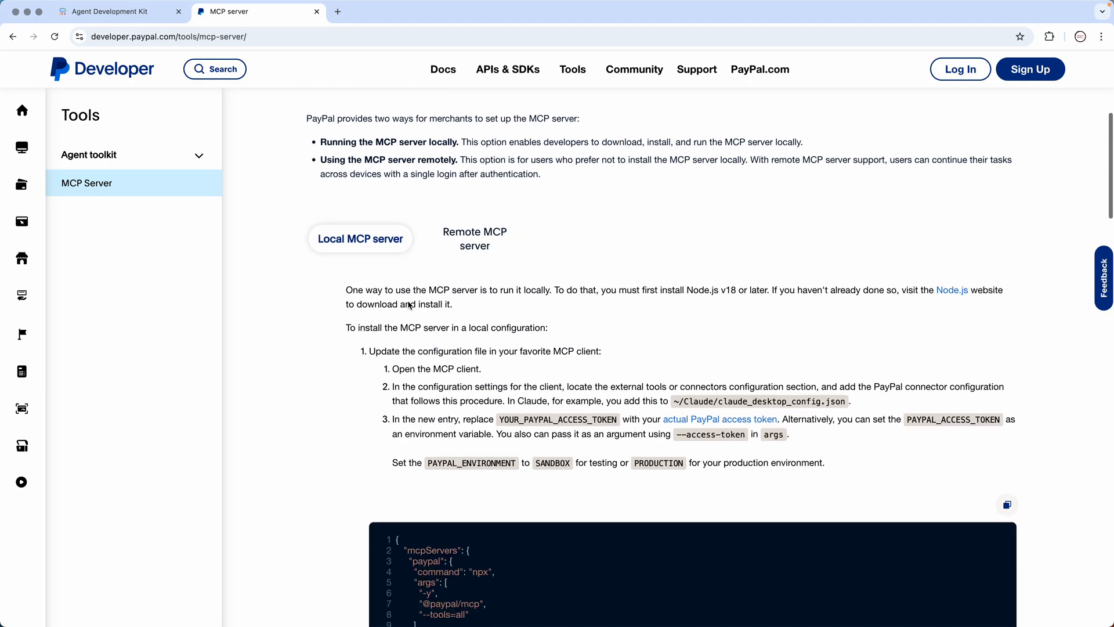
{"action": "scroll", "scroll_direction": "down", "scroll_amount": 3}
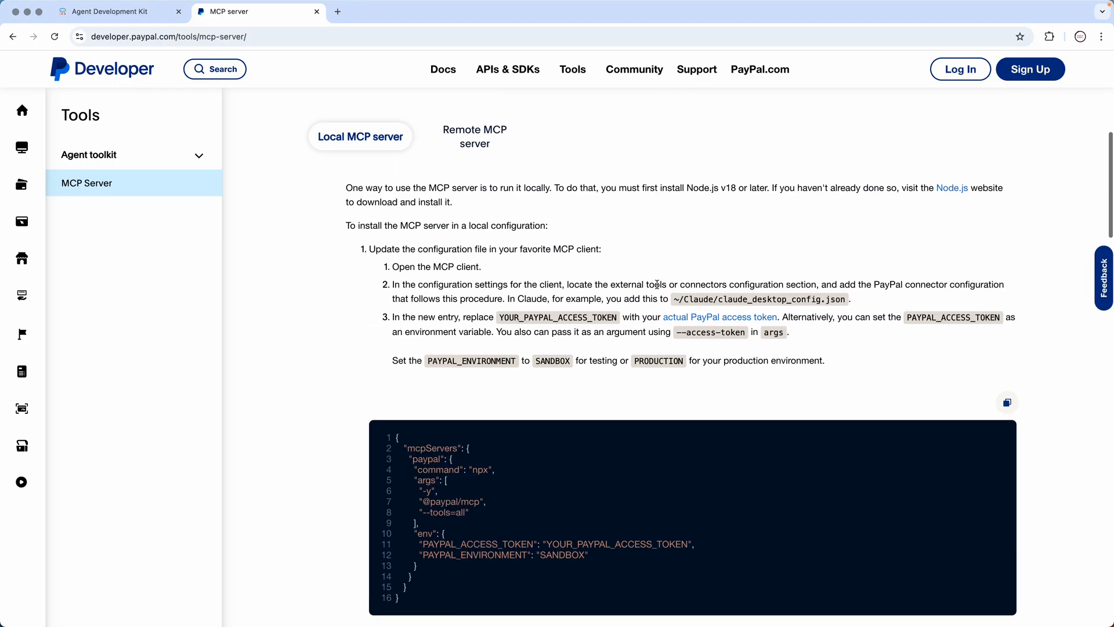
{"action": "mouse_move", "coordinate": [701, 248]}
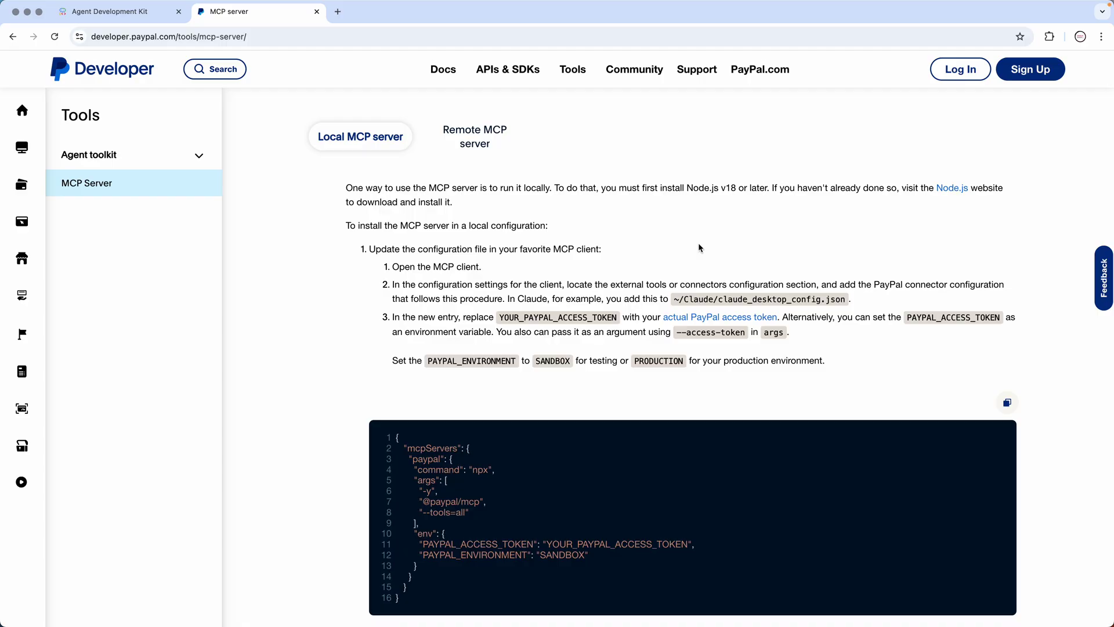
- Switch to the Remote MCP server setup instructions and continue down toward the MCP server tools section
{"action": "left_click", "coordinate": [474, 137]}
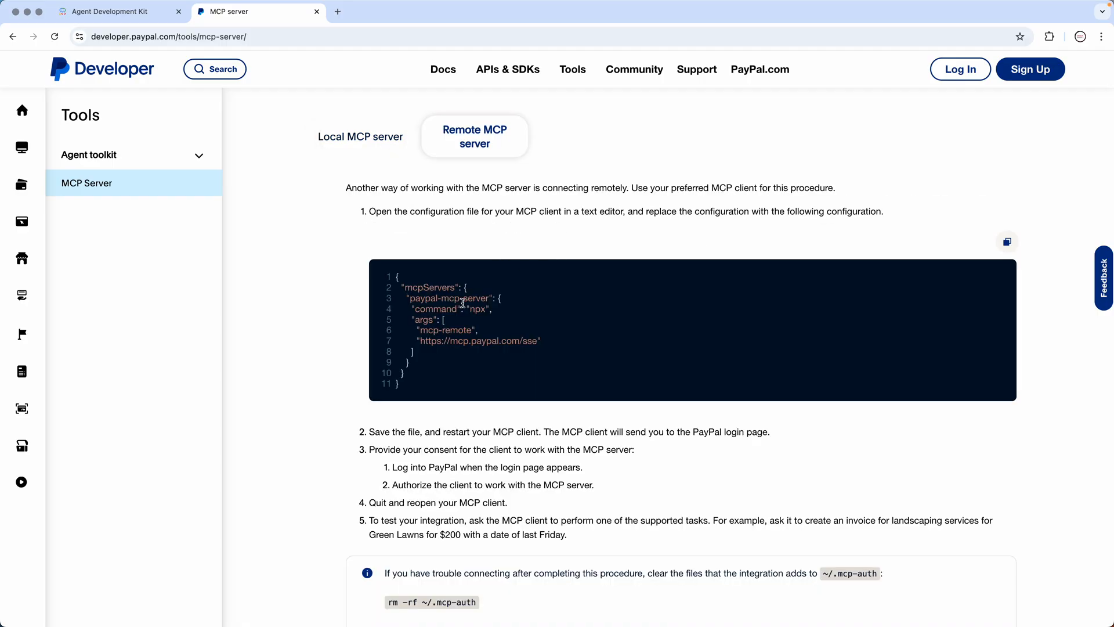
{"action": "mouse_move", "coordinate": [520, 417]}
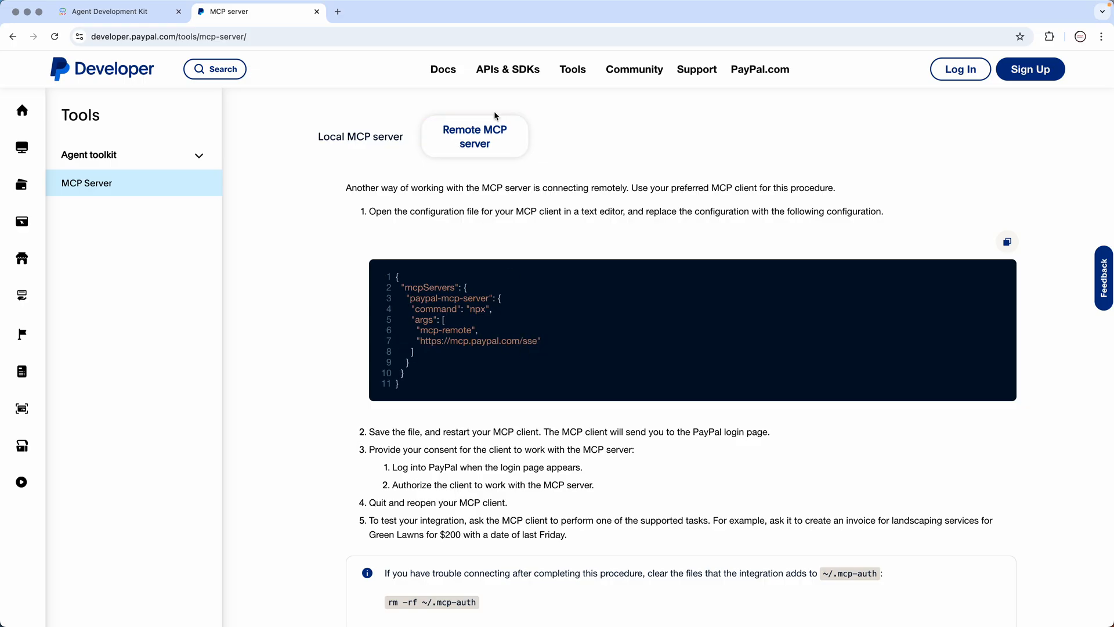
{"action": "scroll", "scroll_direction": "down", "scroll_amount": 3}
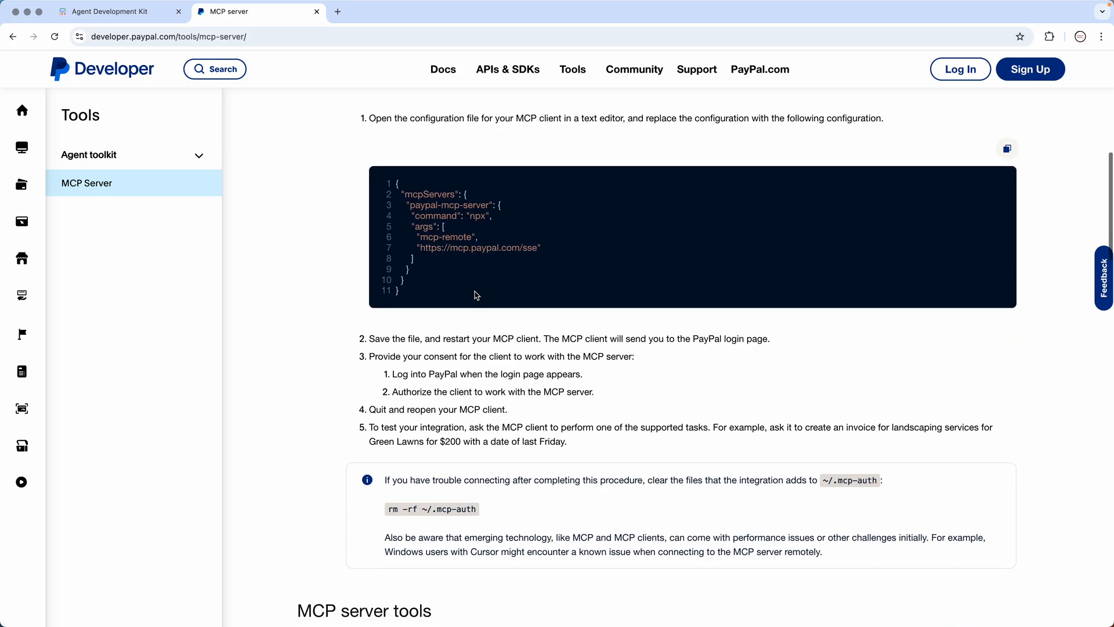
{"action": "scroll", "scroll_direction": "down", "scroll_amount": 3}
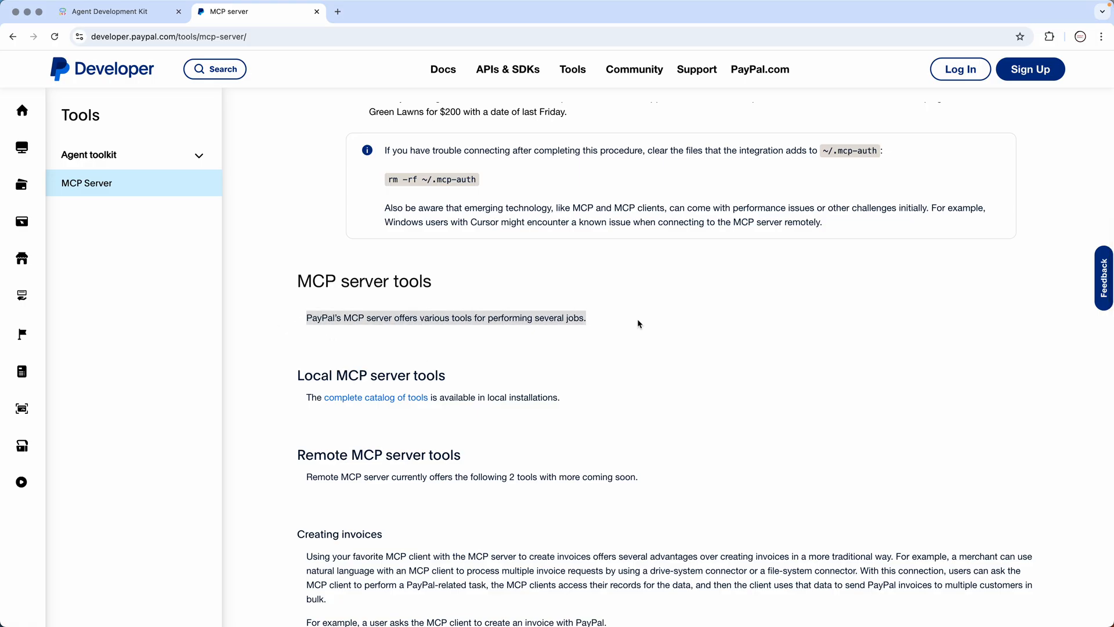
- Highlight 'offers various tools for performing several jobs.' and scroll down to Remote MCP server tools
{"action": "left_click", "coordinate": [331, 333]}
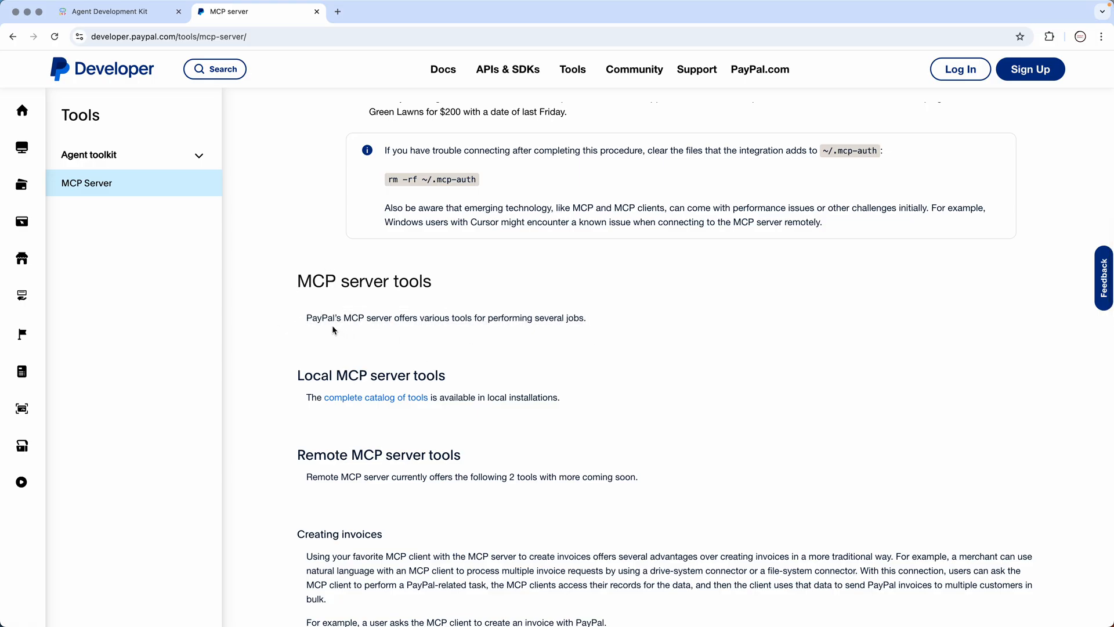
{"action": "left_click_drag", "start_coordinate": [393, 318], "coordinate": [586, 318]}
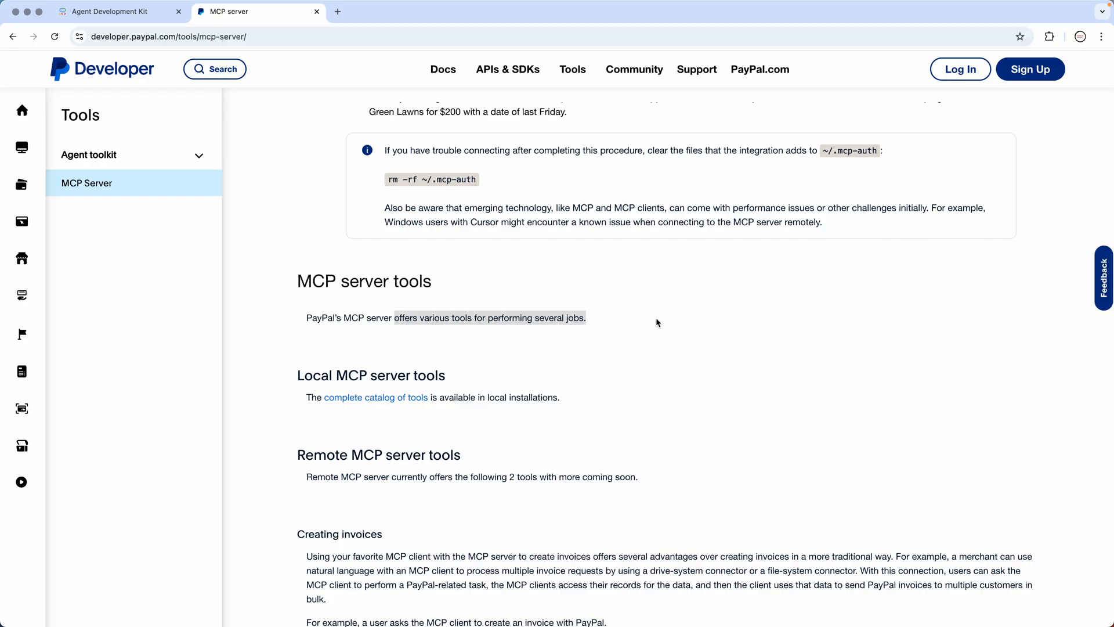
{"action": "scroll", "scroll_direction": "down", "scroll_amount": 3}
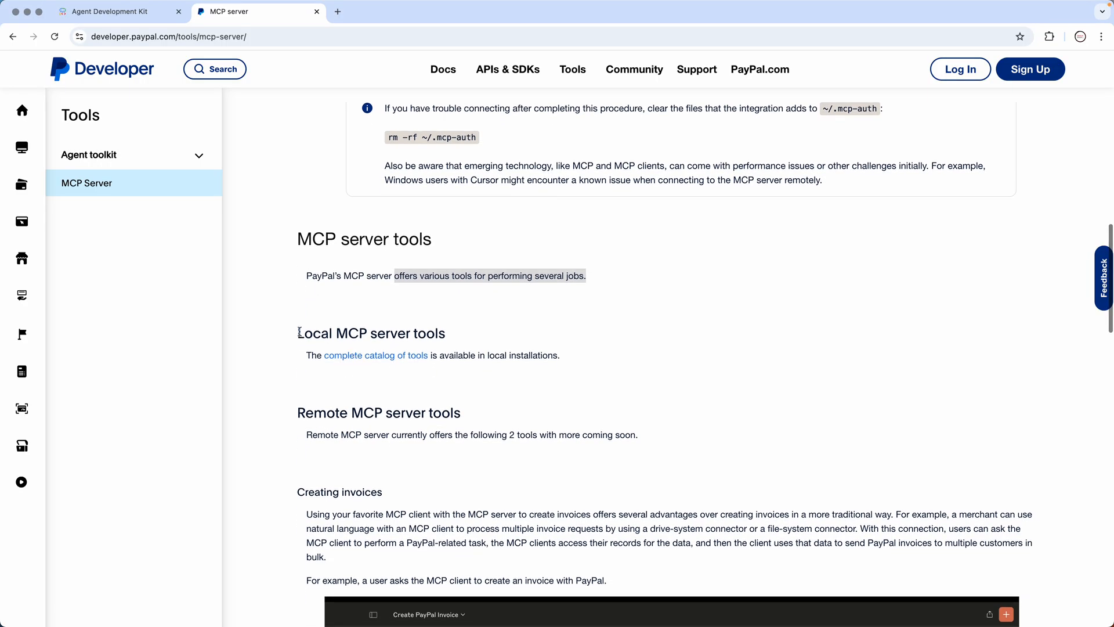
{"action": "mouse_move", "coordinate": [553, 329]}
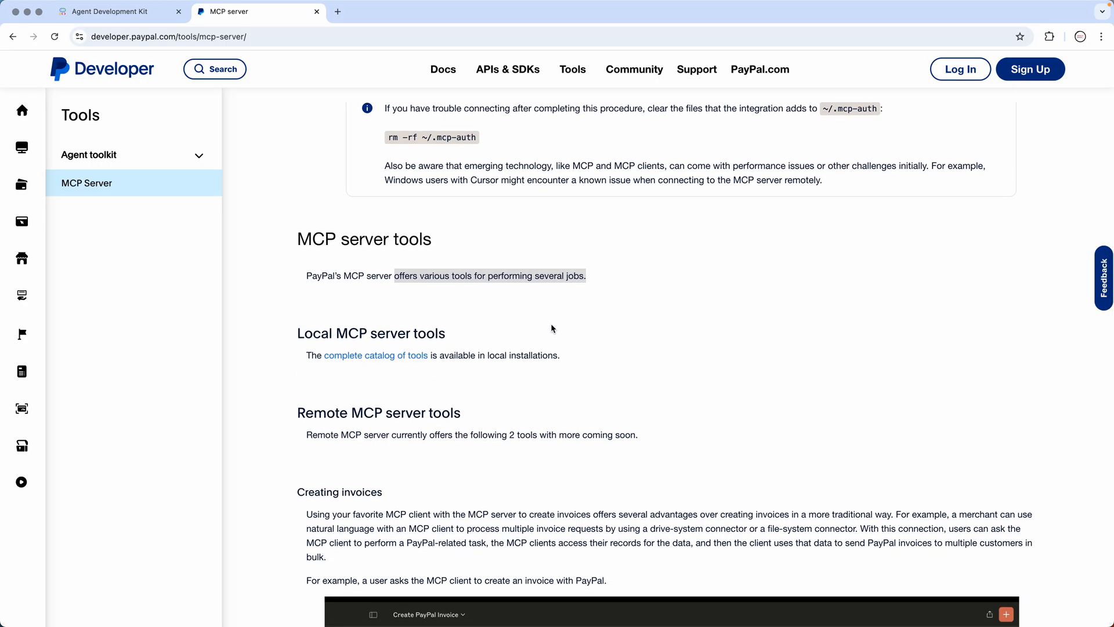
{"action": "mouse_move", "coordinate": [443, 308]}
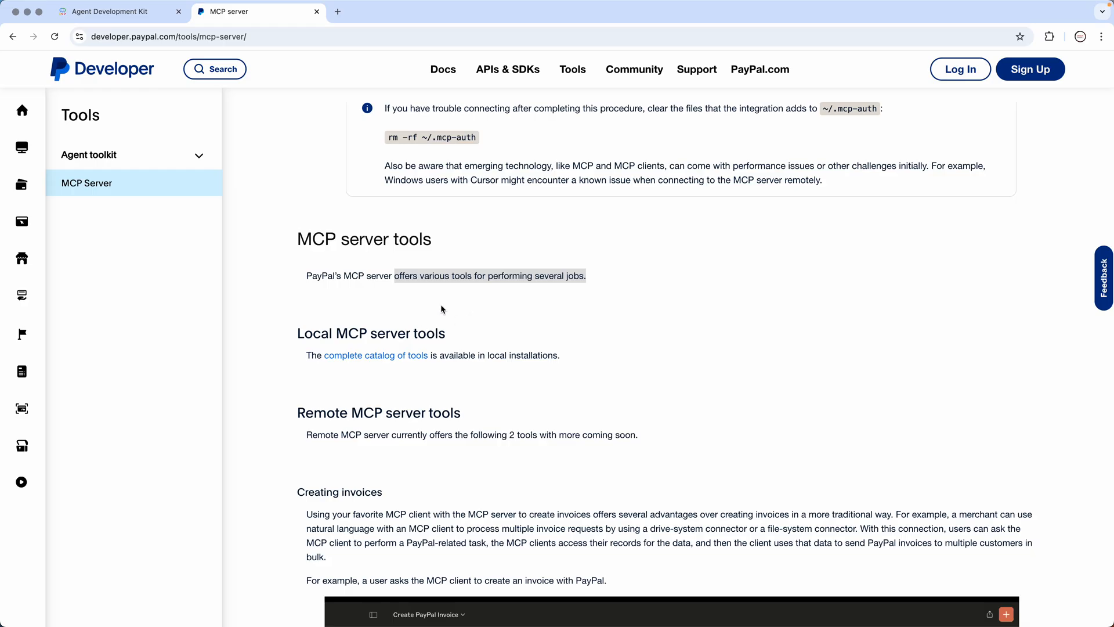
{"action": "scroll", "scroll_direction": "down", "scroll_amount": 3}
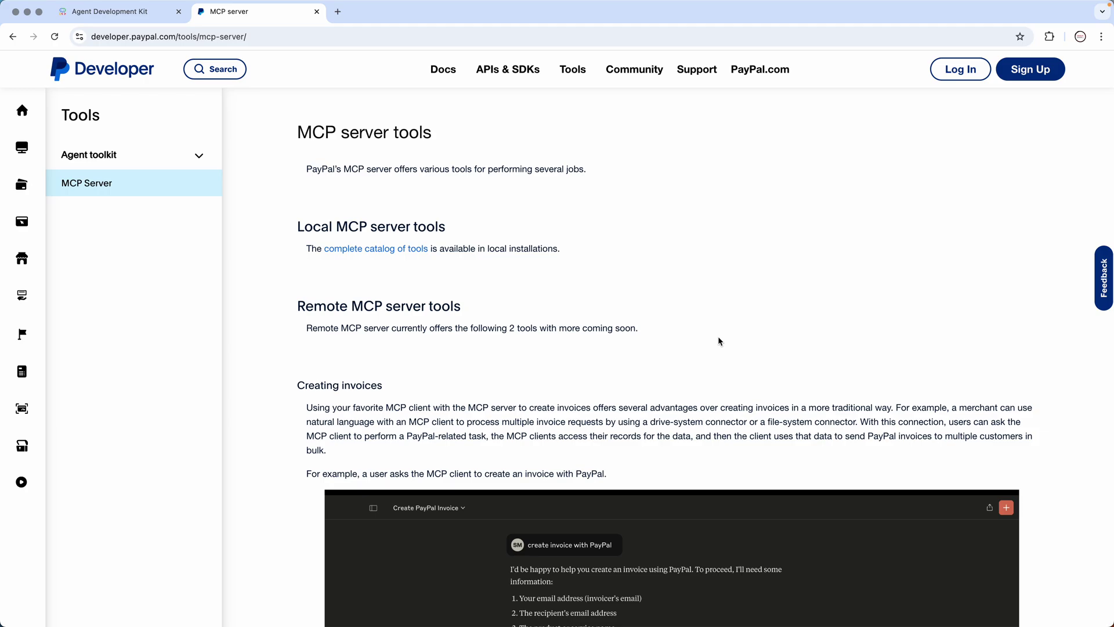
{"action": "scroll", "scroll_direction": "down", "scroll_amount": 3}
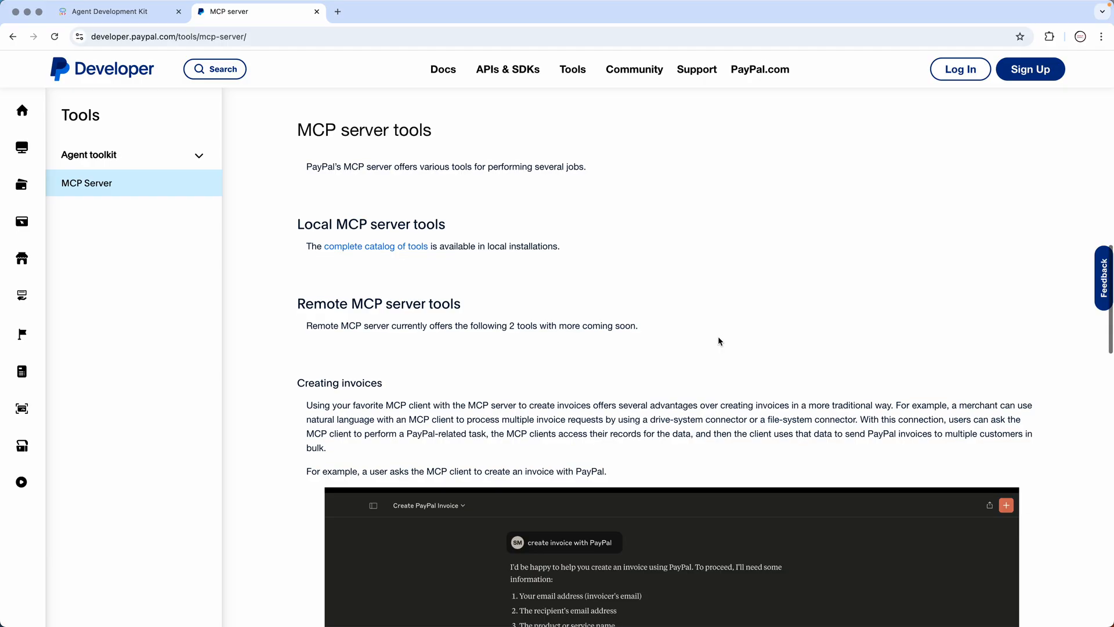
{"action": "scroll", "scroll_direction": "down", "scroll_amount": 3}
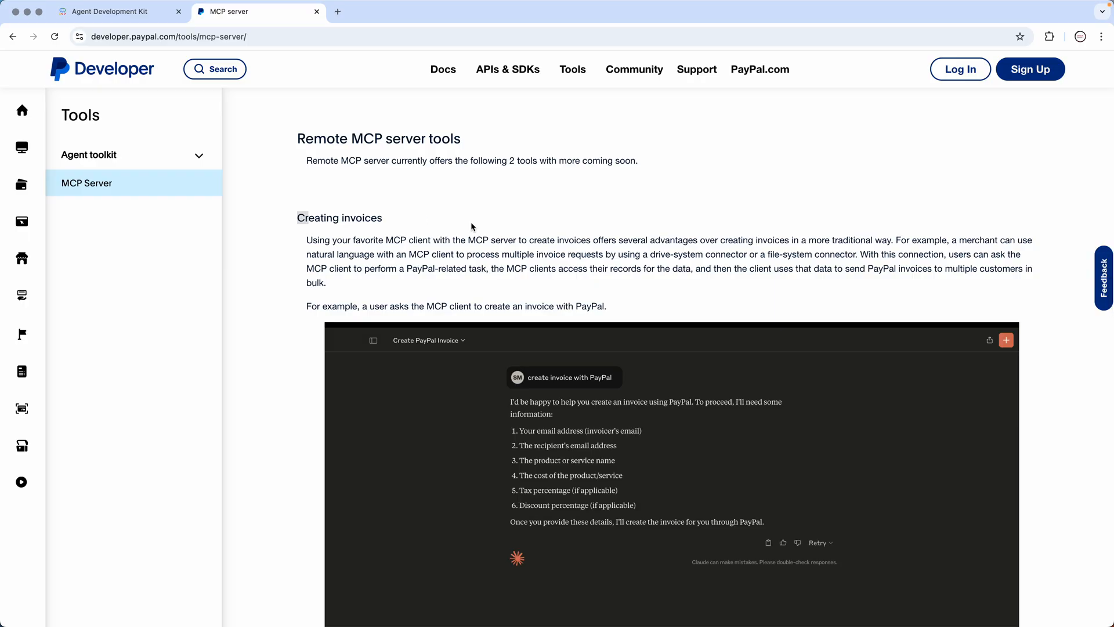
{"action": "mouse_move", "coordinate": [499, 228]}
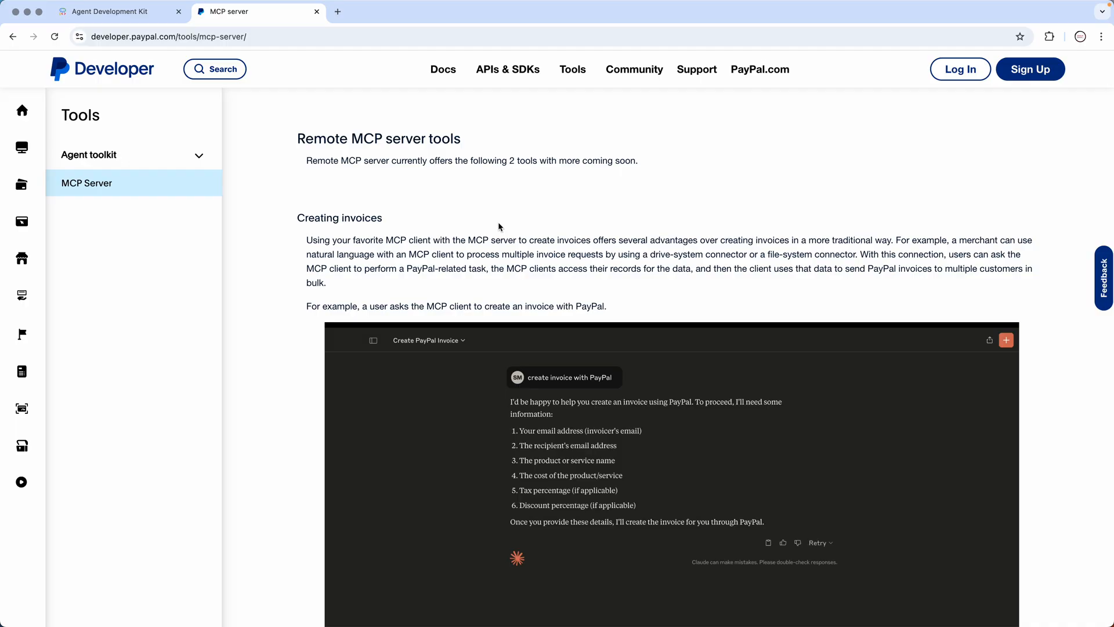
- Scroll to the Creating invoices example chat where the assistant requests the invoice details
{"action": "scroll", "scroll_direction": "down", "scroll_amount": 3}
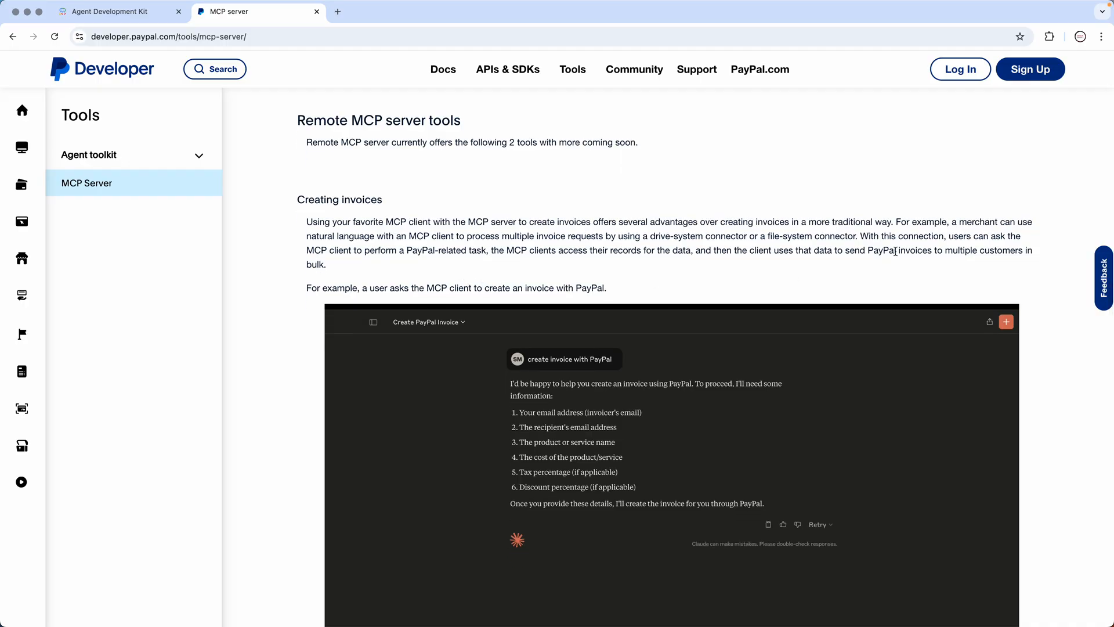
{"action": "scroll", "scroll_direction": "down", "scroll_amount": 3}
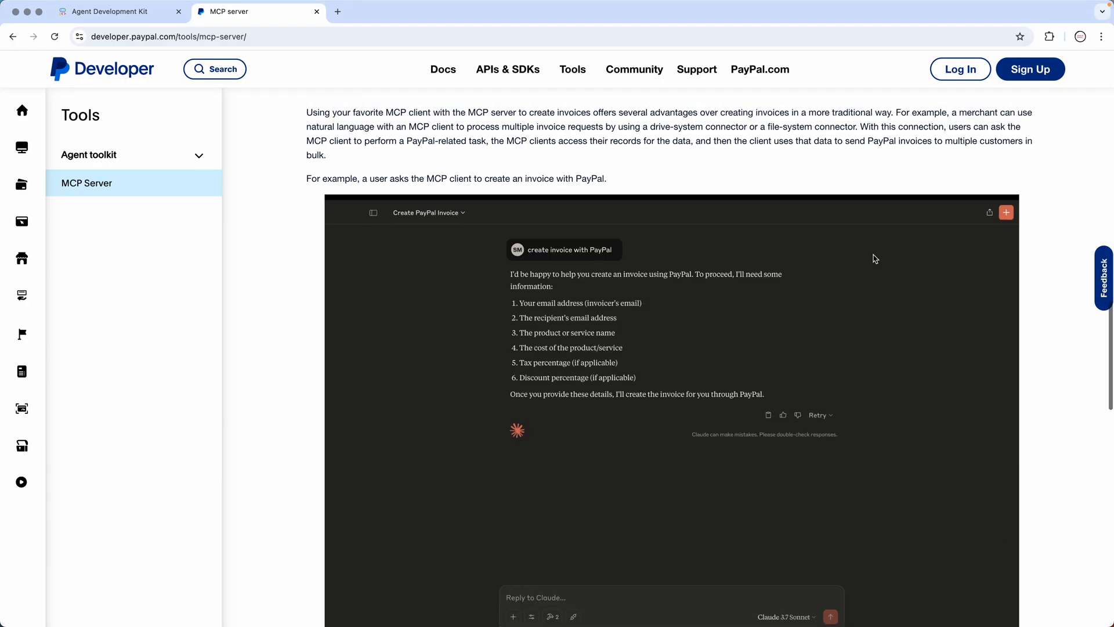
{"action": "mouse_move", "coordinate": [523, 256]}
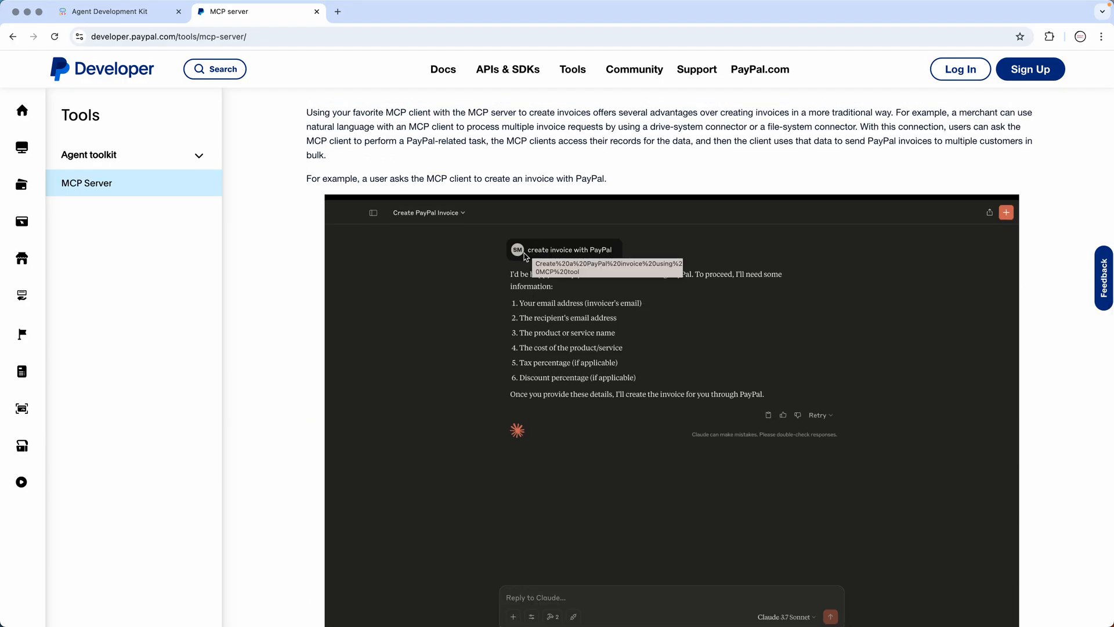
{"action": "mouse_move", "coordinate": [547, 308]}
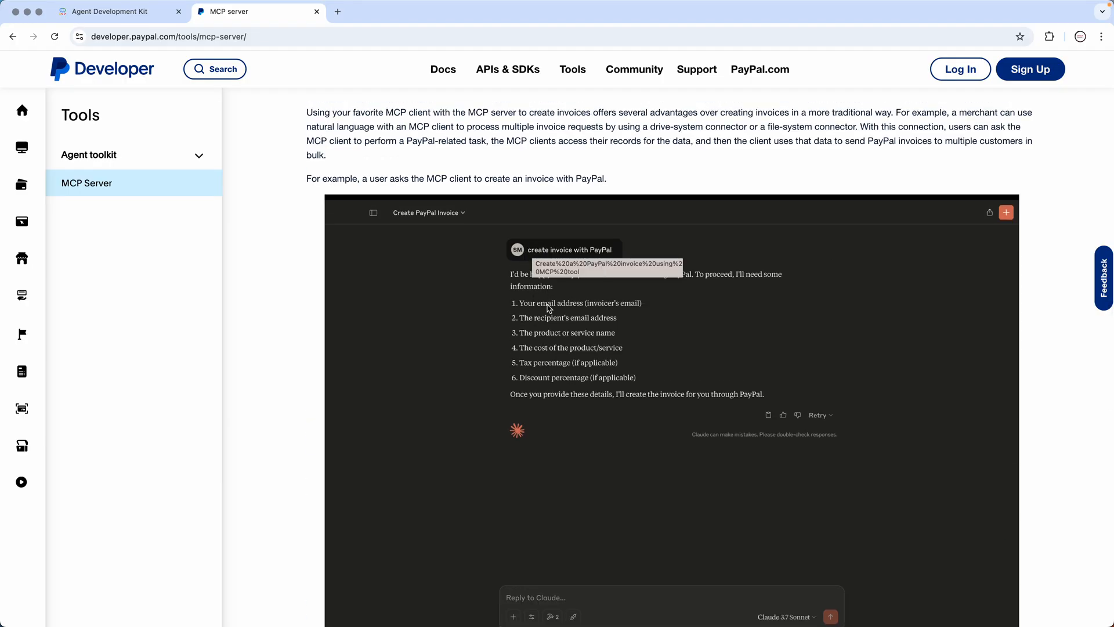
- Scroll past the invoice-created illustration to the $262.50 house-cleaning sample invoice and Reporting and insights
{"action": "scroll", "scroll_direction": "down", "scroll_amount": 3}
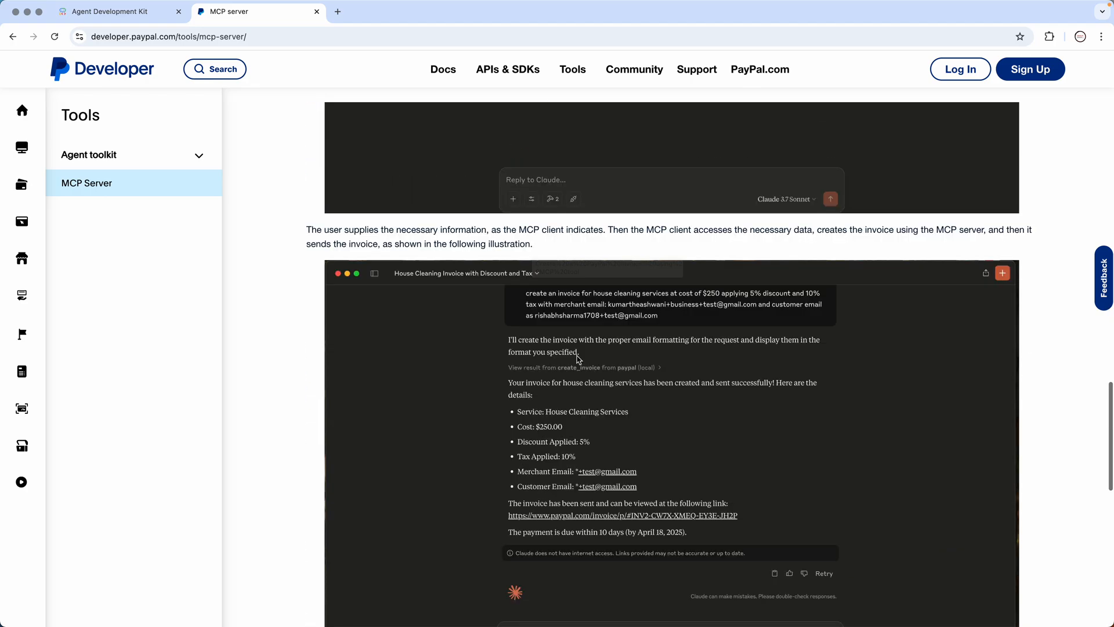
{"action": "scroll", "scroll_direction": "down", "scroll_amount": 3}
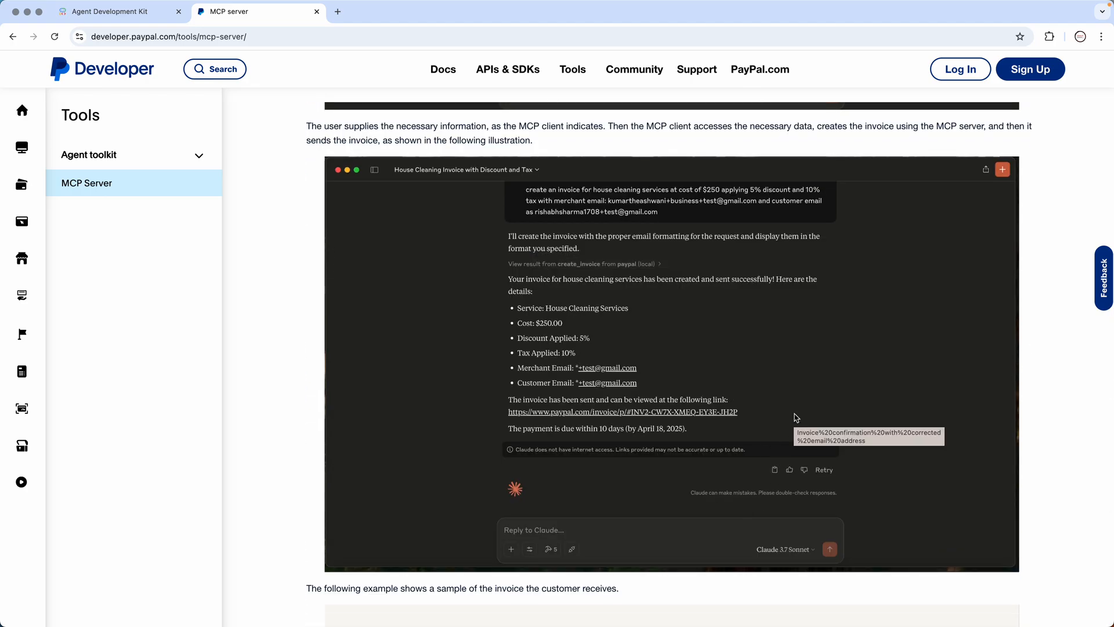
{"action": "scroll", "scroll_direction": "down", "scroll_amount": 3}
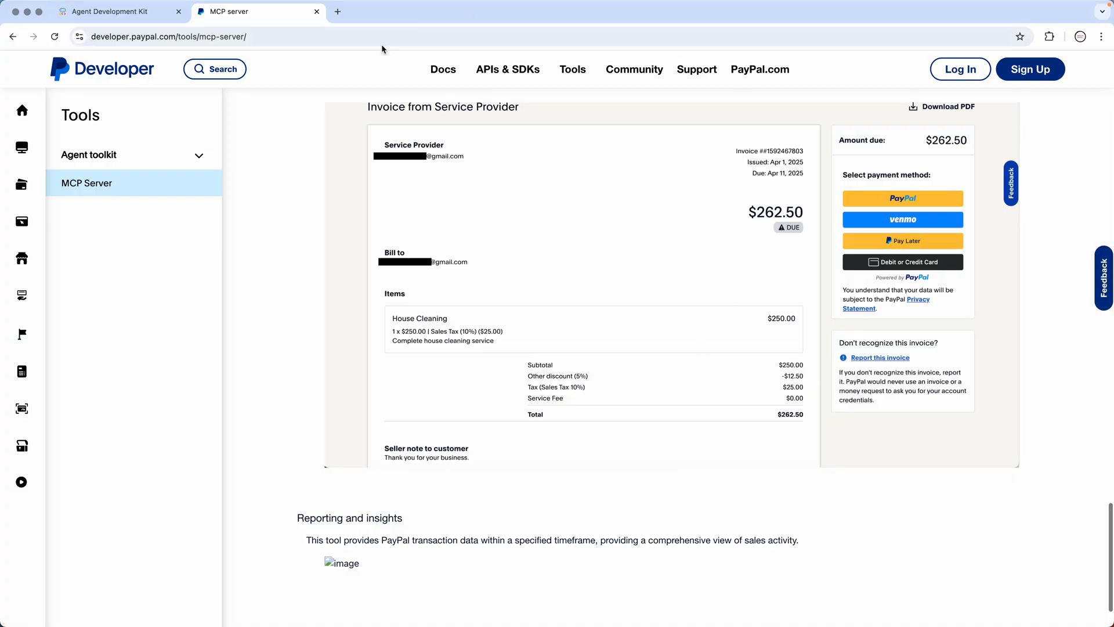